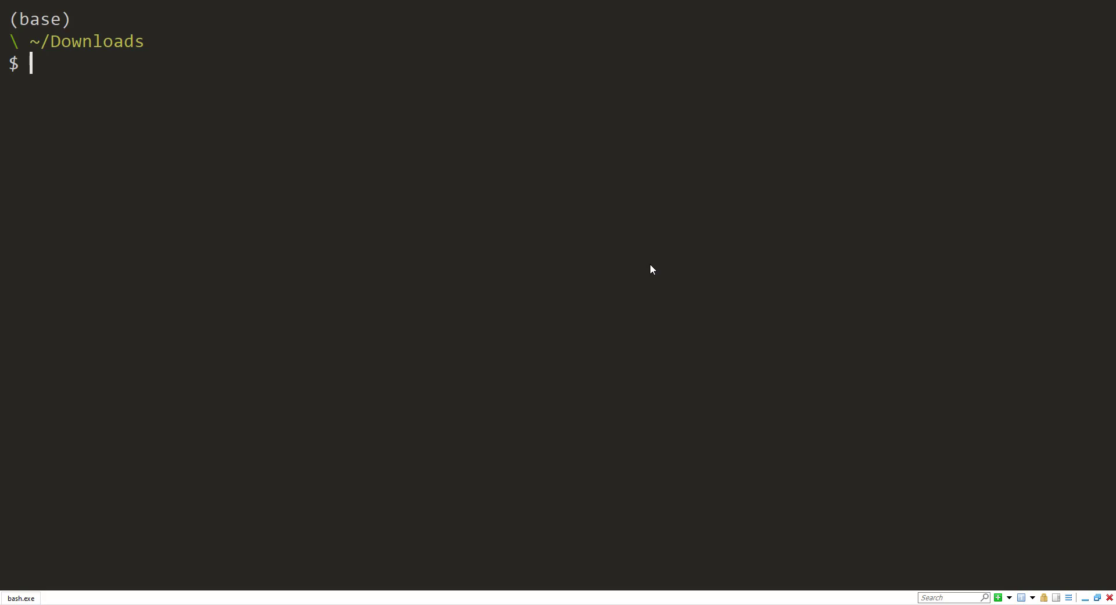
Run 'dotnet tool install -g mlnet', then 'dotnet tool update -g mlnet' to reach 16.2.0.
{"action": "type", "text": "mlnet"}
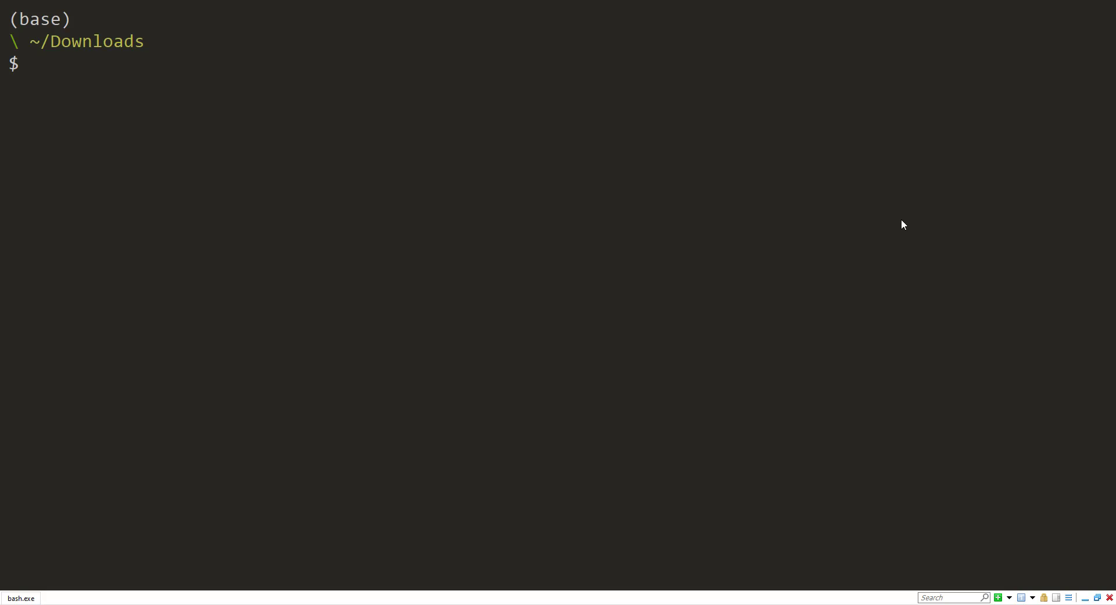
{"action": "type", "text": "dotn"}
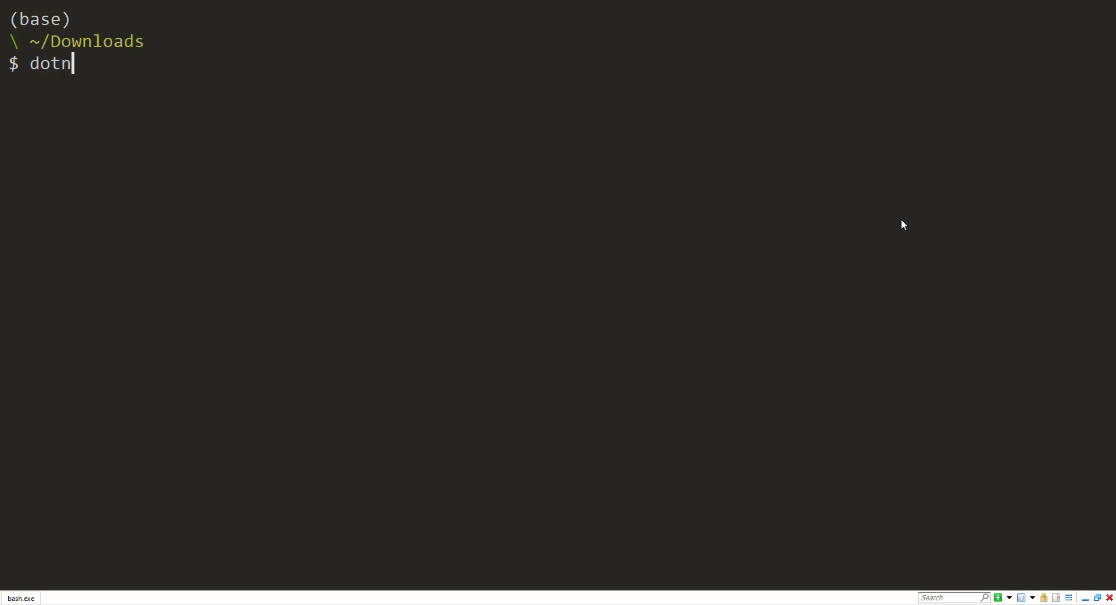
{"action": "type", "text": "et"}
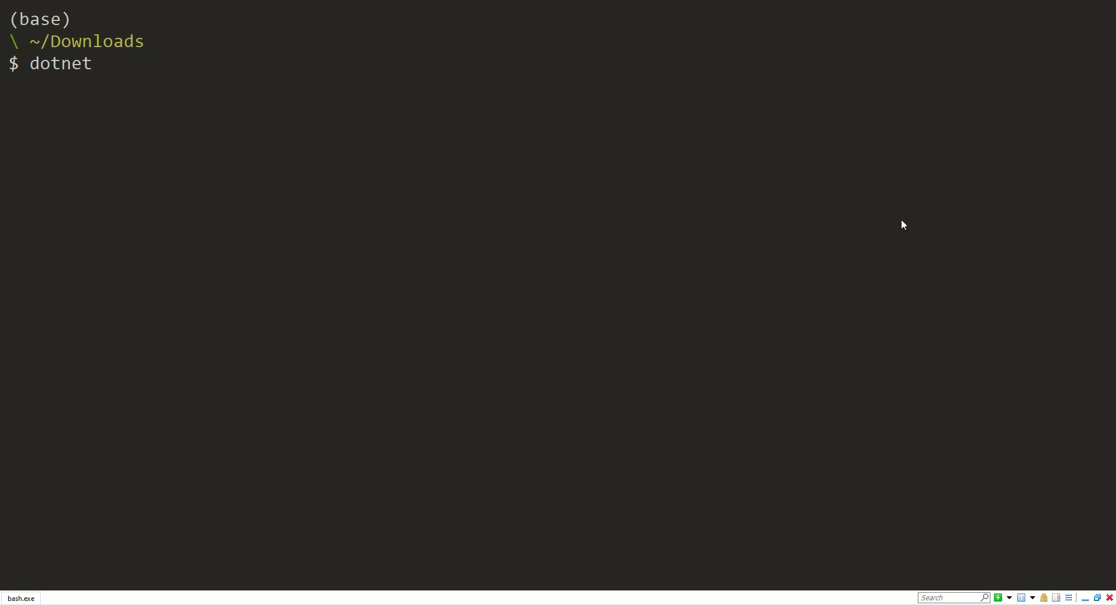
{"action": "type", "text": "tool insta"}
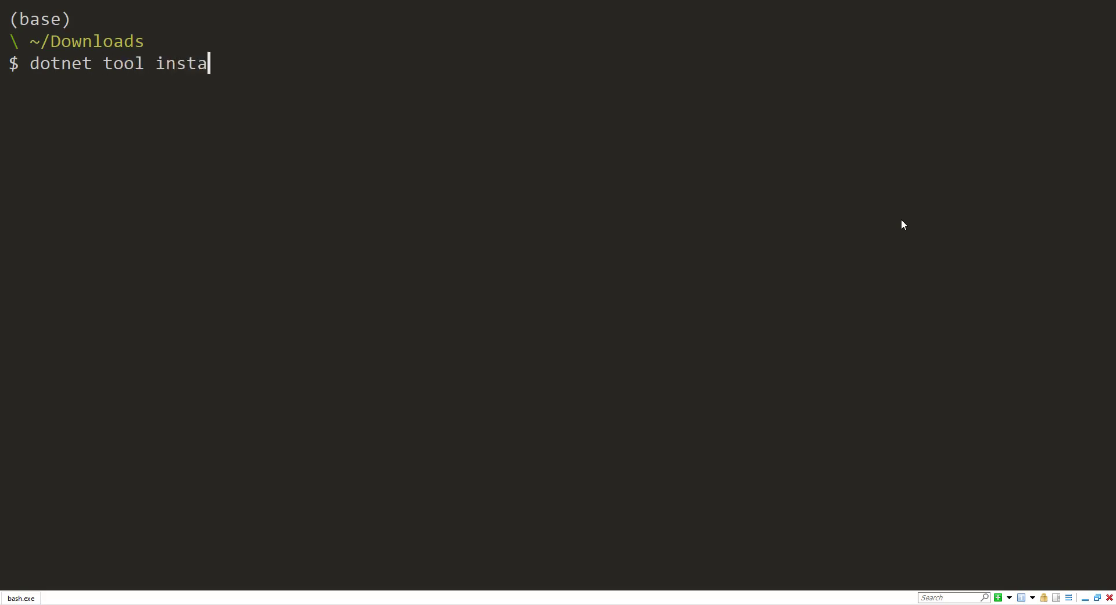
{"action": "type", "text": "ll -g mlnet"}
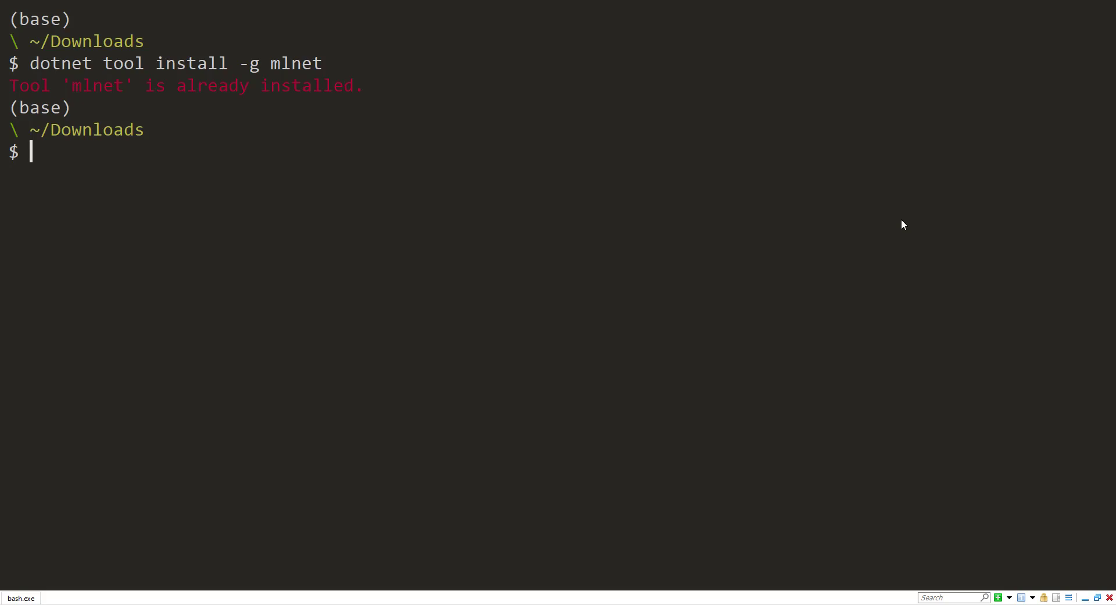
{"action": "type", "text": "dotnet tool update -g mlnet"}
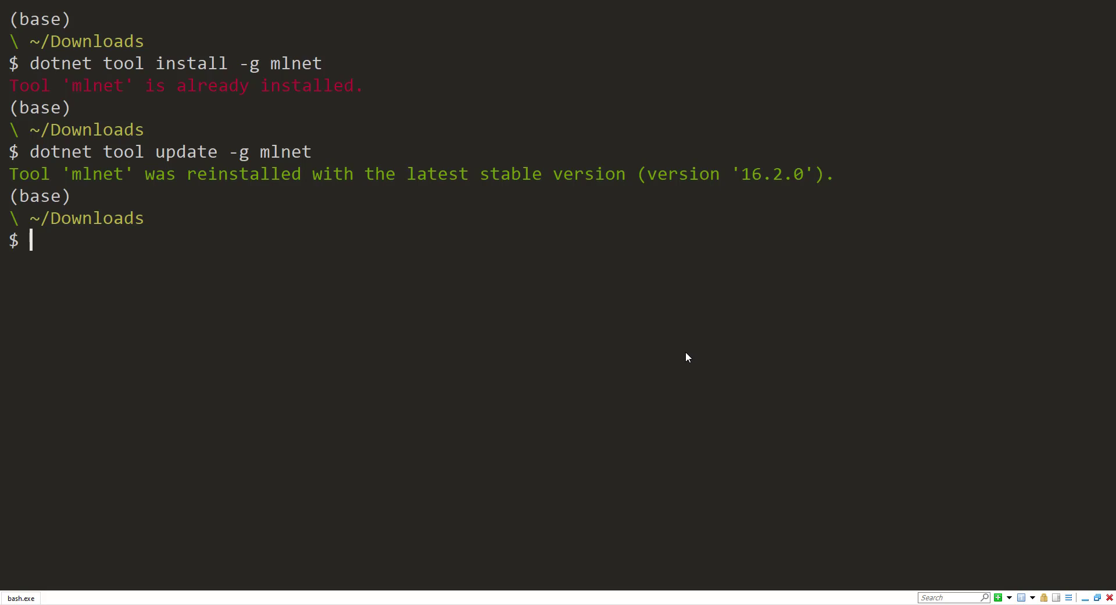
Enter the "wine data" folder, confirm red and white subfolders, and return with cd ..
{"action": "type", "text": "cd \"W"}
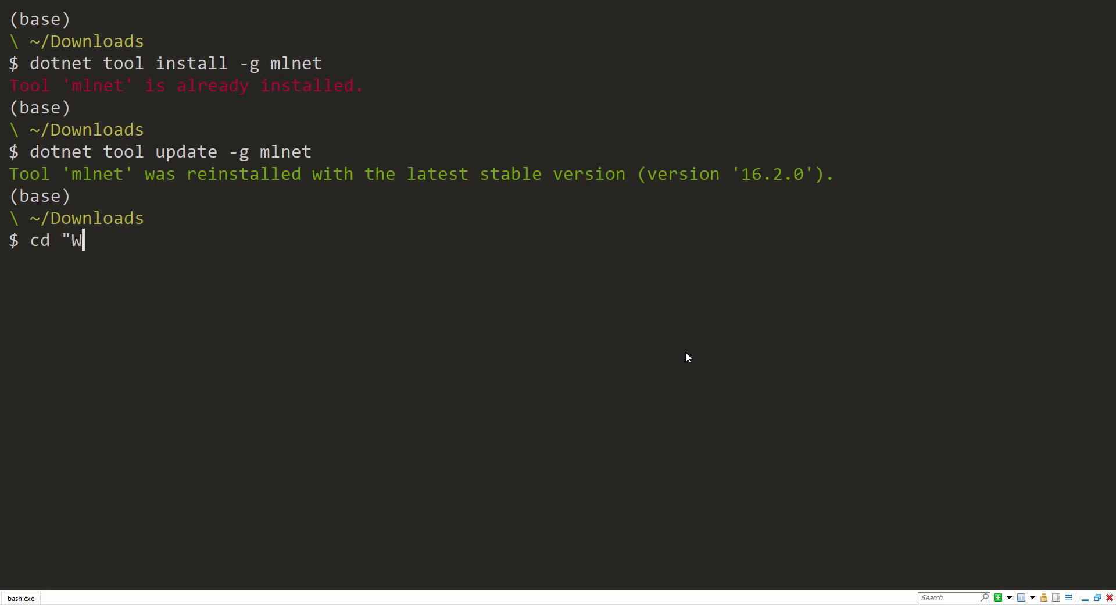
{"action": "type", "text": "ine data"}
{"action": "type", "text": "ls"}
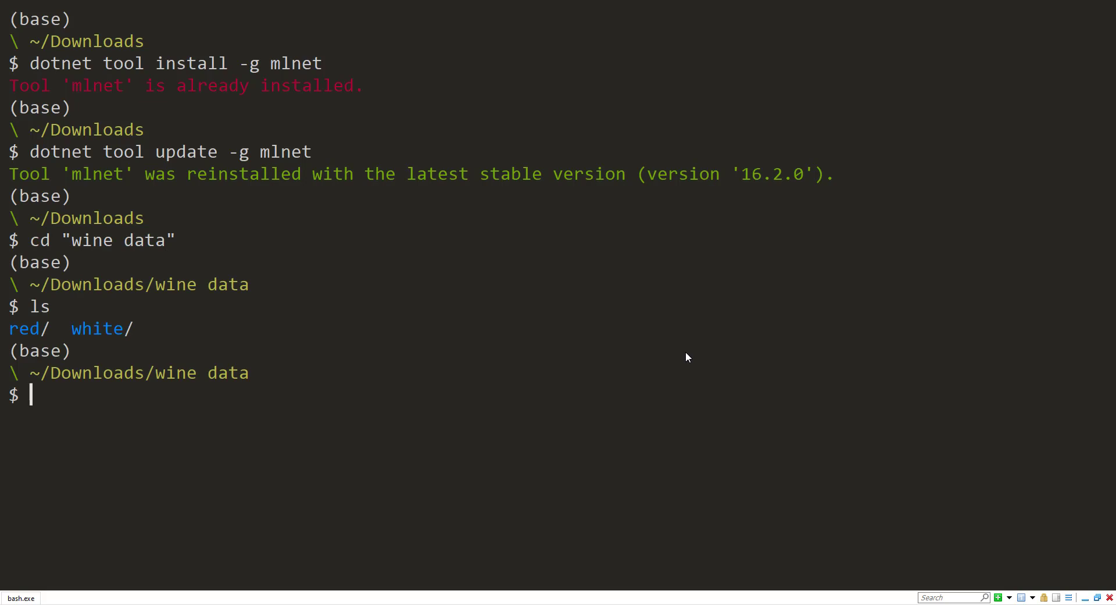
{"action": "mouse_move", "coordinate": [15, 339]}
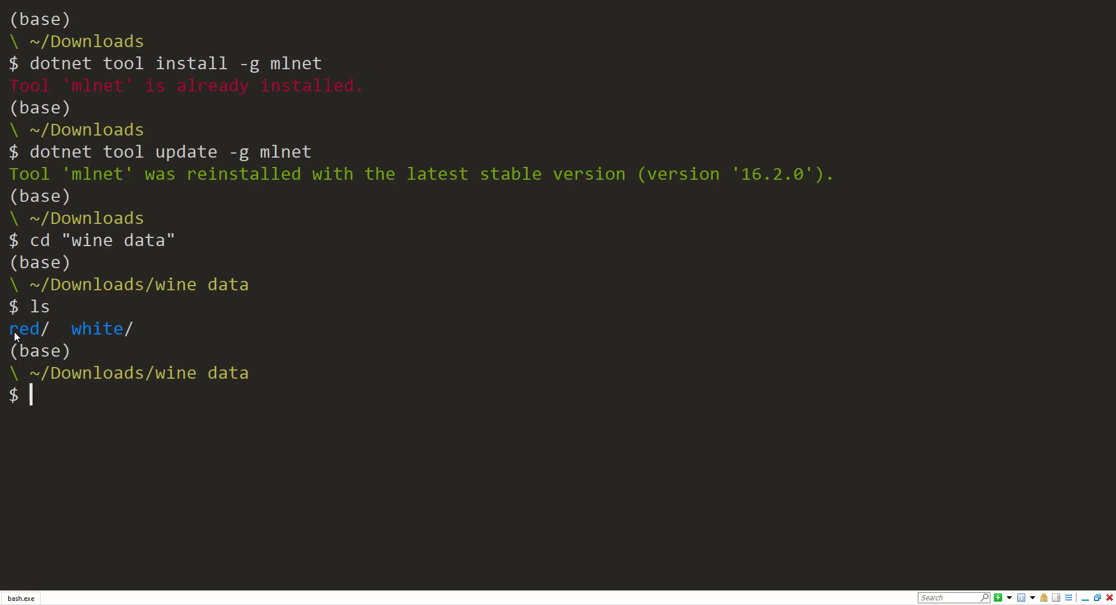
{"action": "mouse_move", "coordinate": [56, 374]}
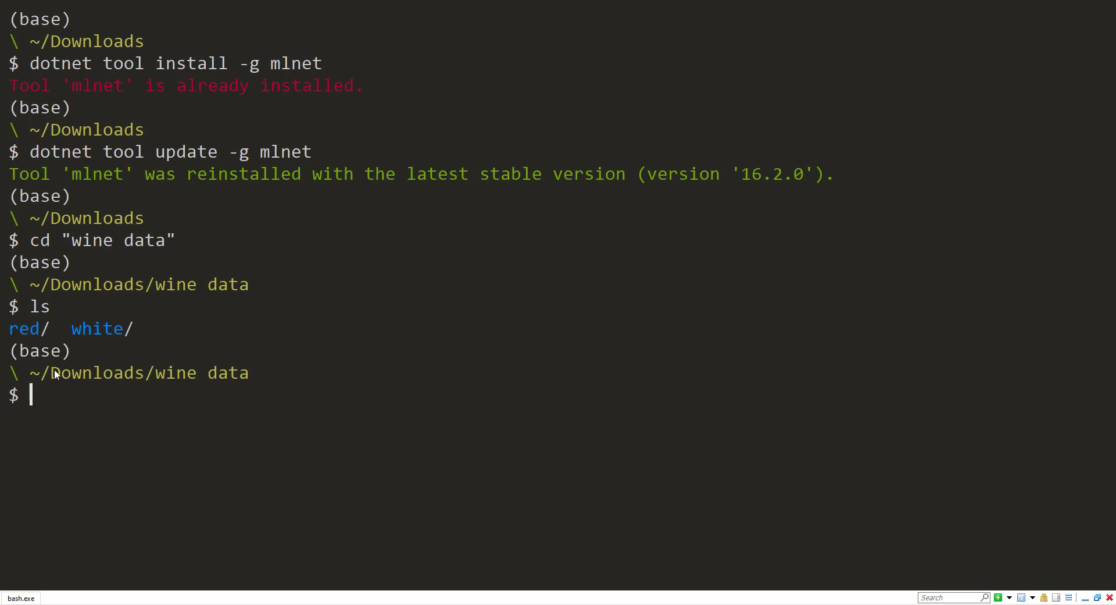
{"action": "double_click", "coordinate": [96, 328]}
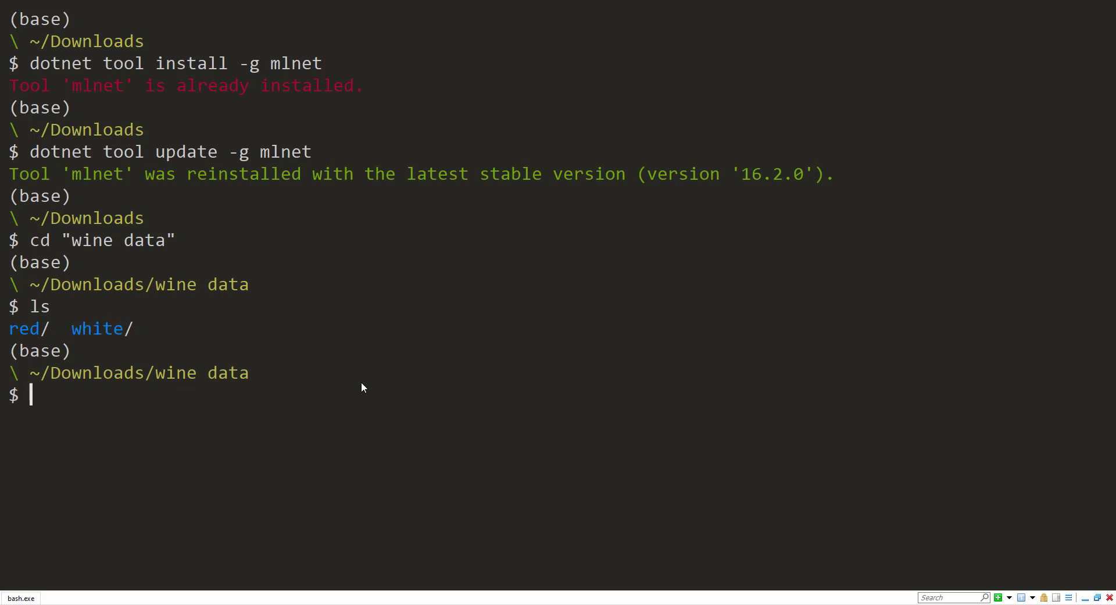
{"action": "type", "text": "cd .."}
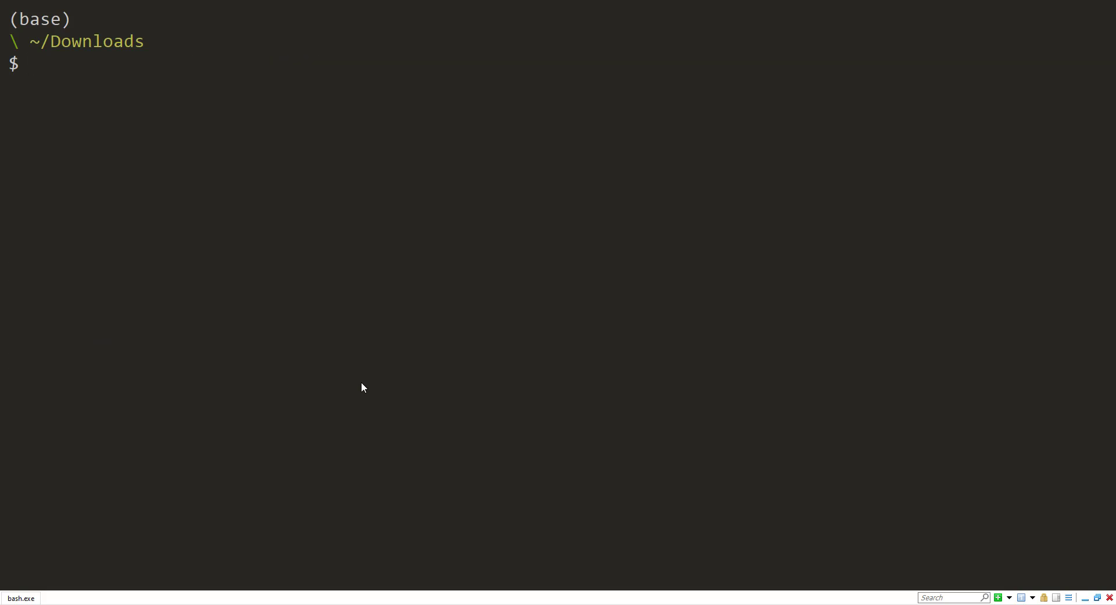
{"action": "type", "text": "mlnet i"}
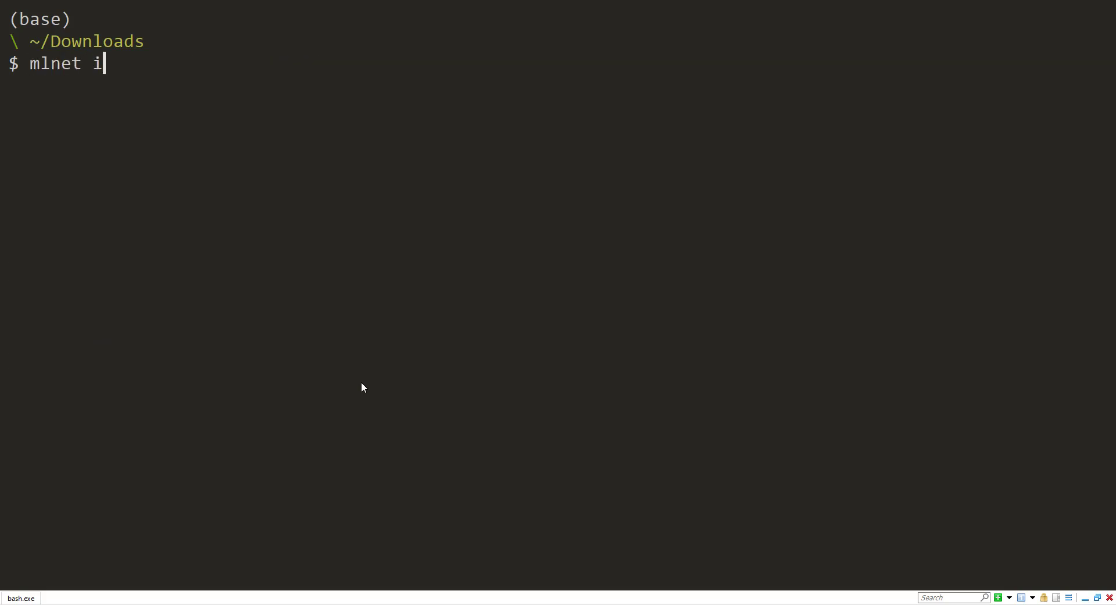
{"action": "type", "text": "mage-classific"}
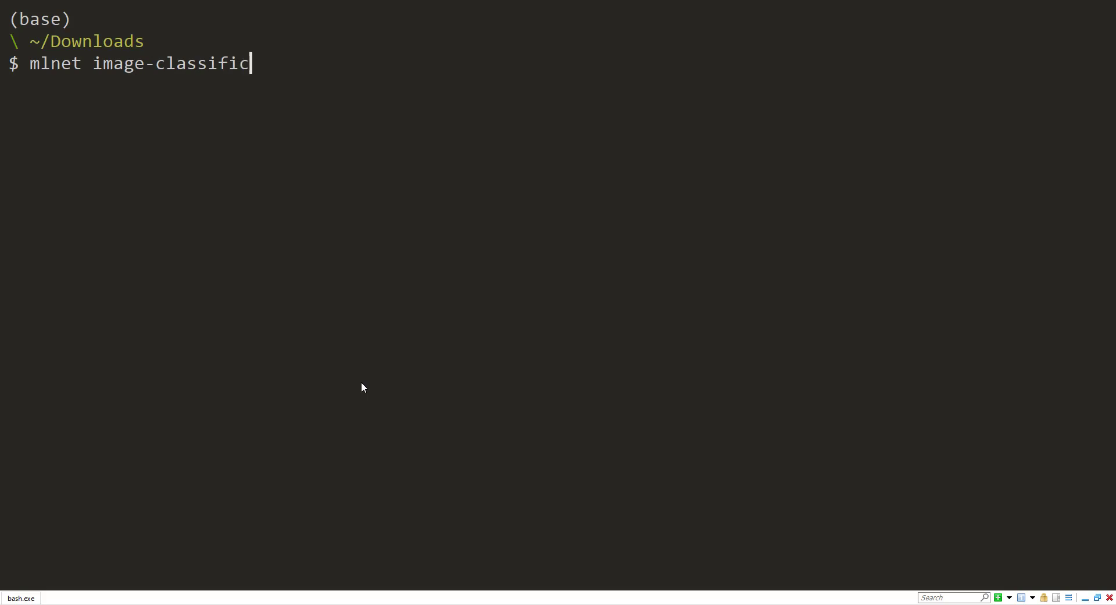
{"action": "type", "text": "ation"}
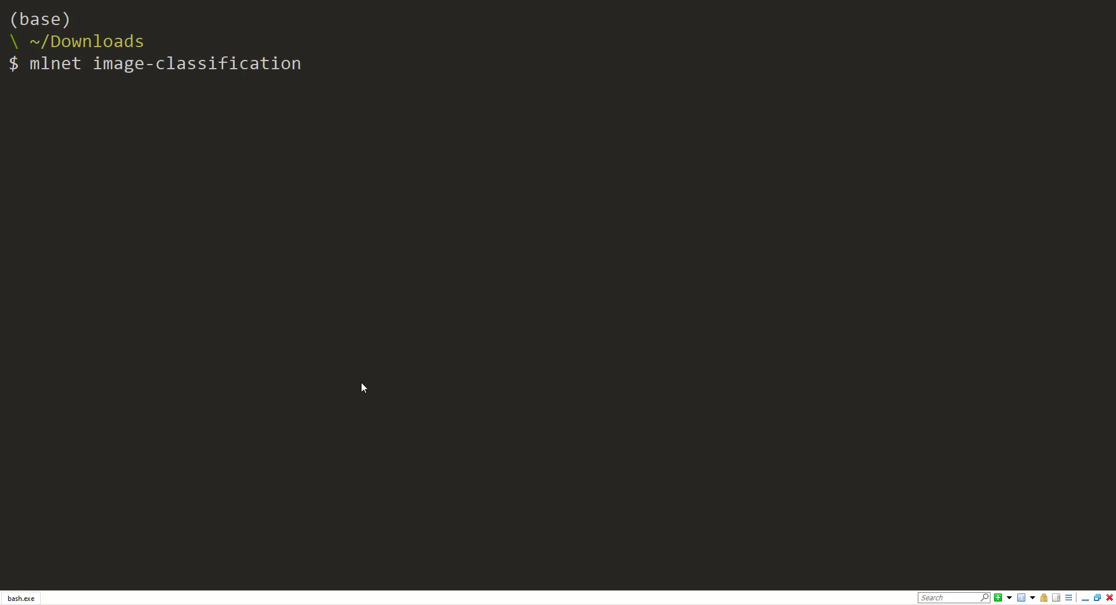
{"action": "type", "text": "-h"}
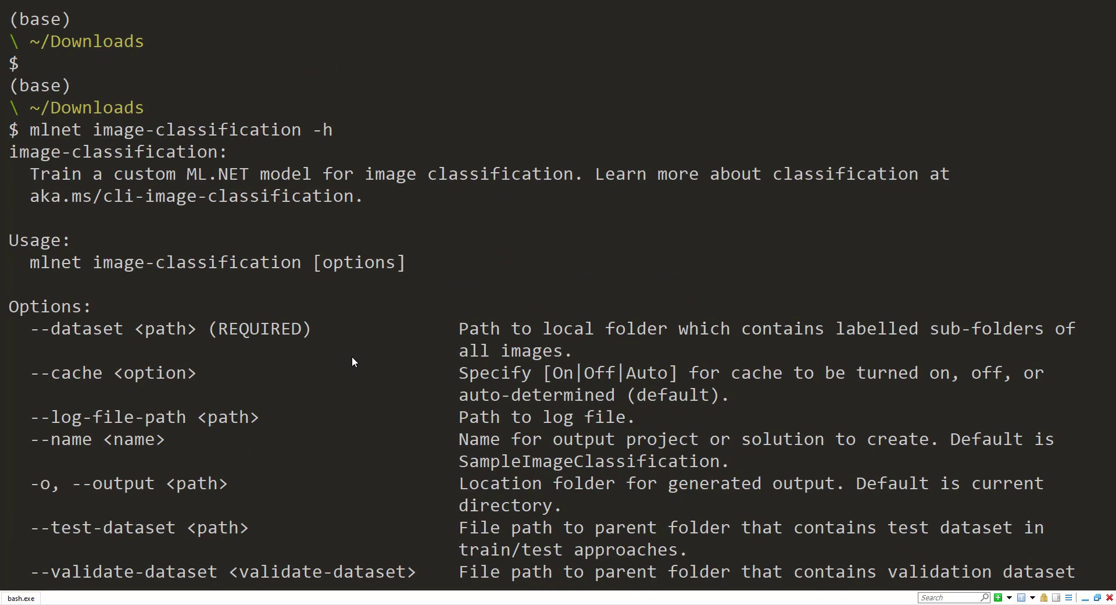
{"action": "scroll", "scroll_direction": "down", "scroll_amount": 3}
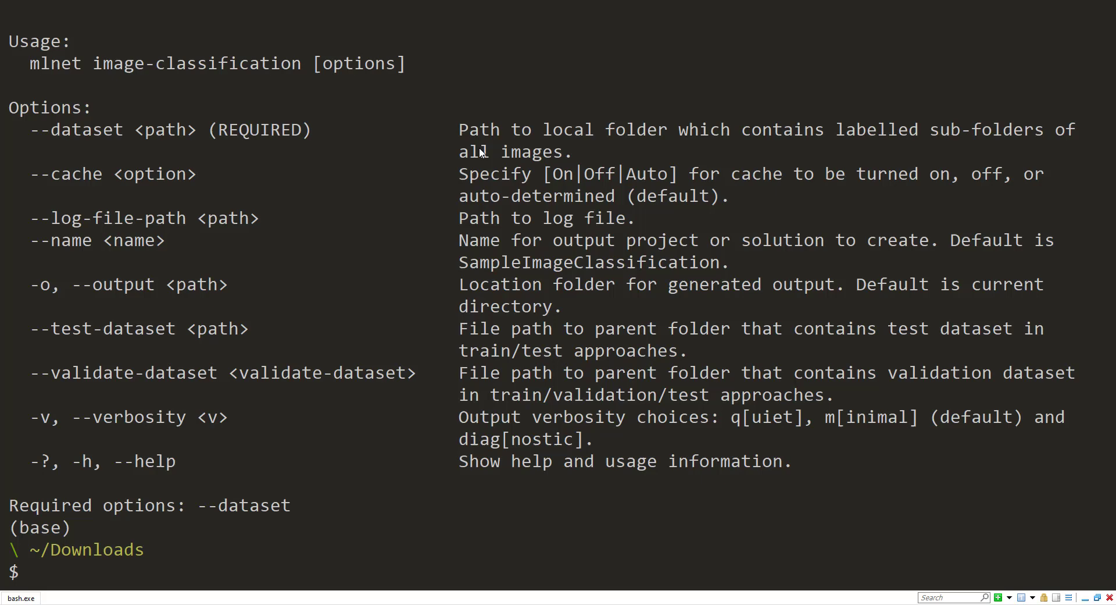
{"action": "left_click_drag", "start_coordinate": [543, 129], "coordinate": [790, 129]}
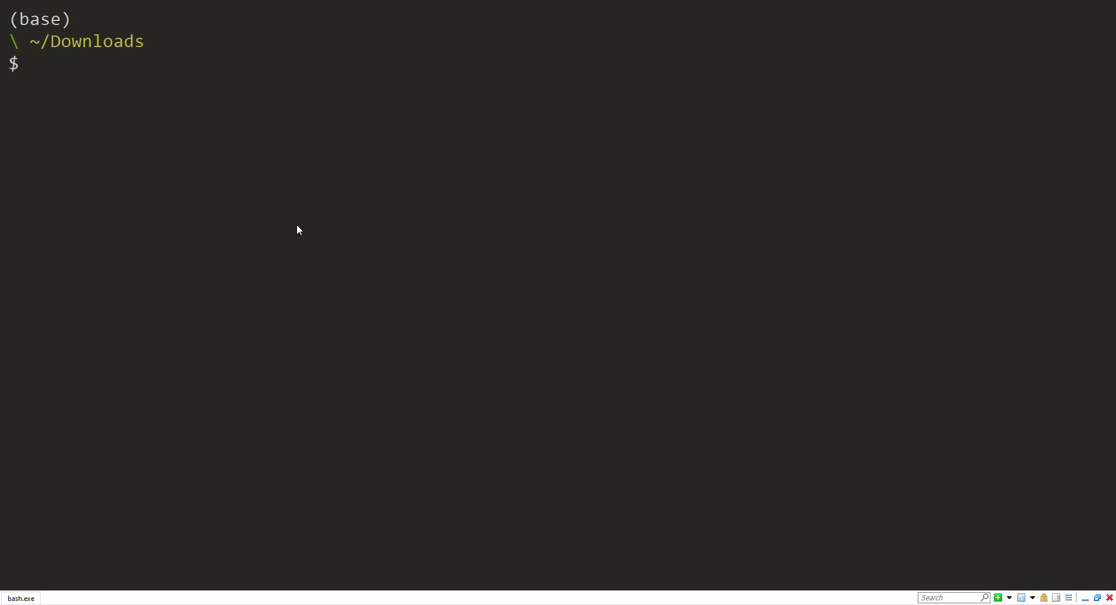
Run 'mlnet image-classification --dataset "wine data"' to train the classifier.
{"action": "type", "text": "mlnet image-classification -"}
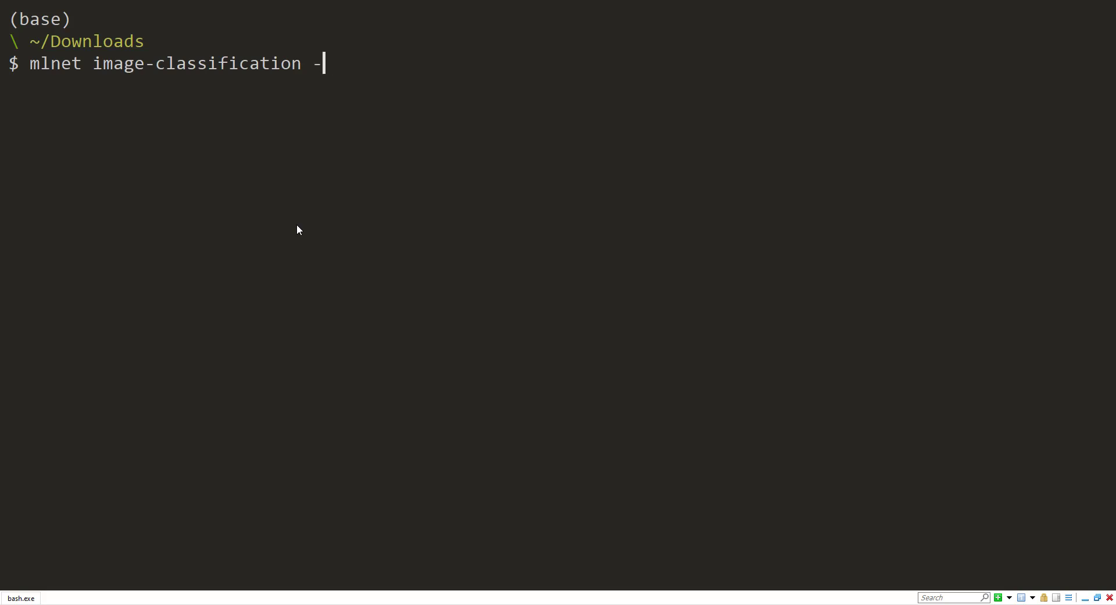
{"action": "type", "text": "-dataset \"w"}
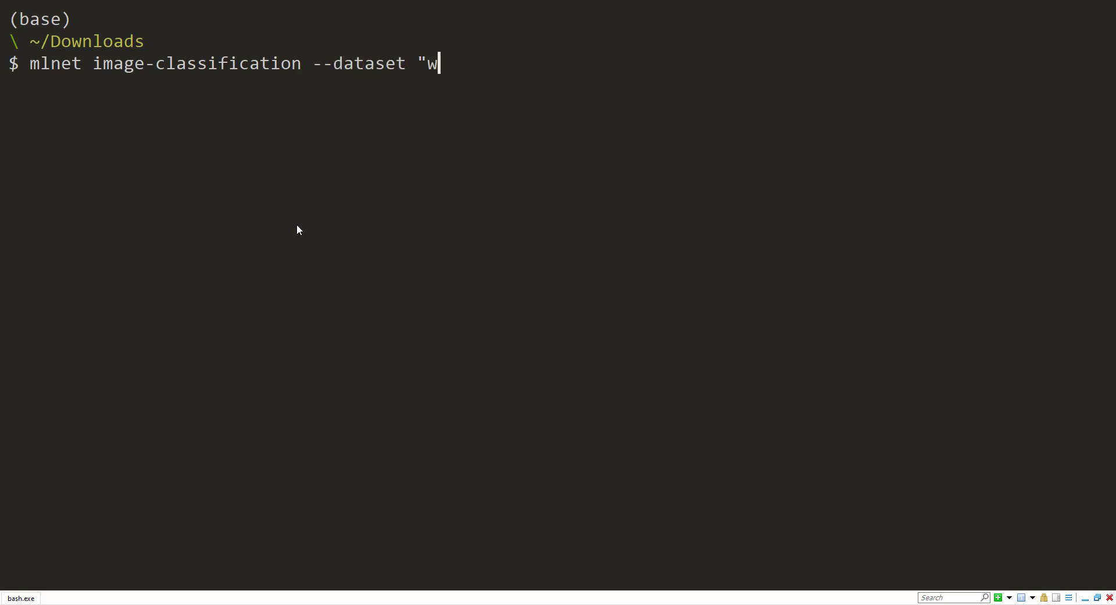
{"action": "type", "text": "ine data\""}
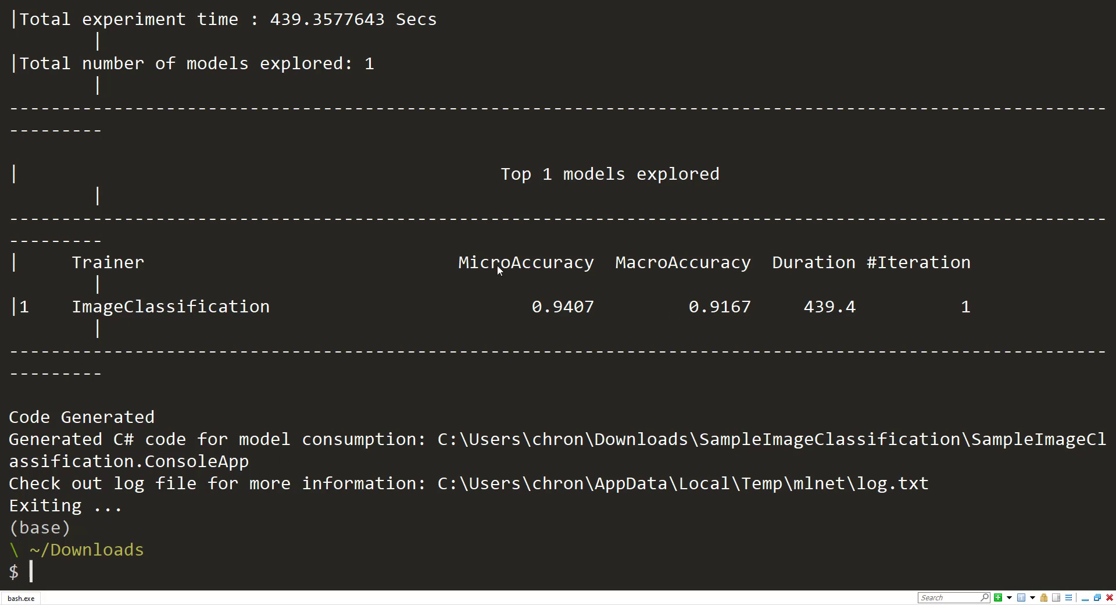
{"action": "mouse_move", "coordinate": [671, 347]}
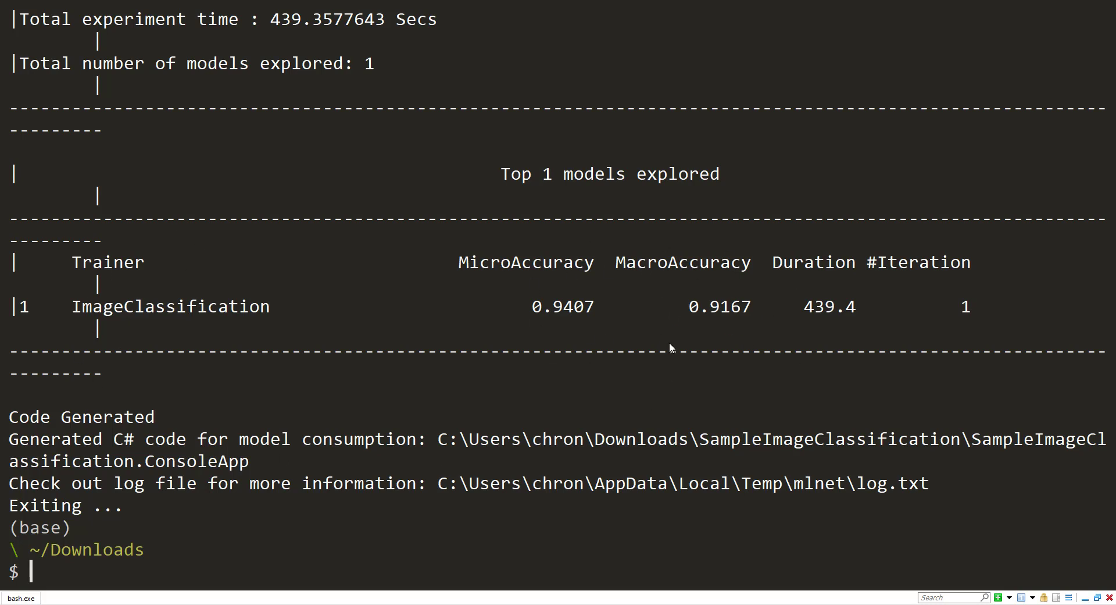
{"action": "mouse_move", "coordinate": [488, 498]}
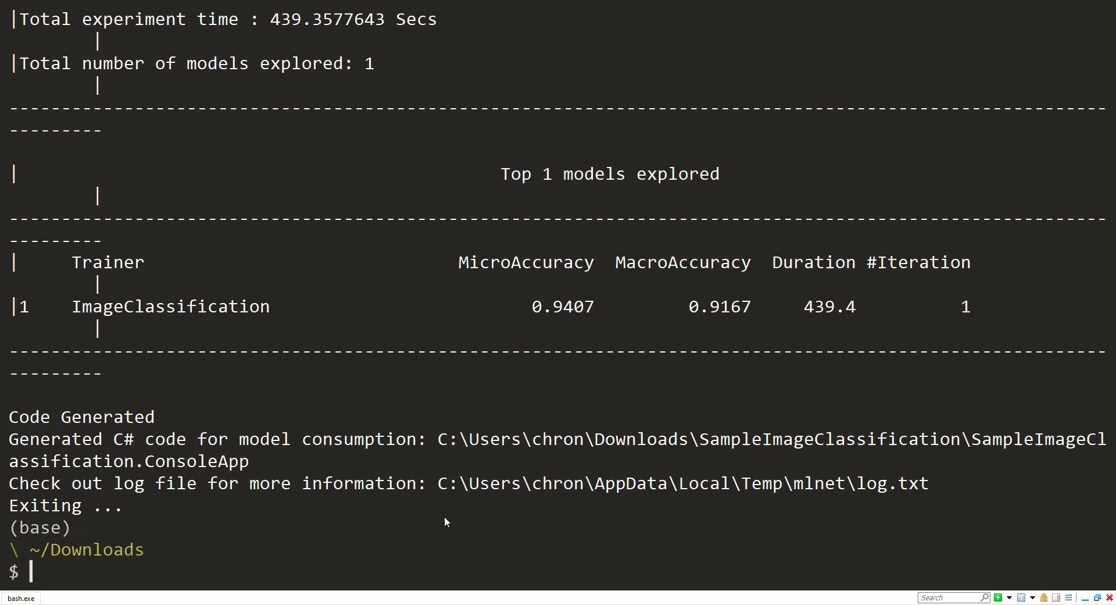
Change into the SampleImageClassification folder and open it.
{"action": "type", "text": "cd Sample"}
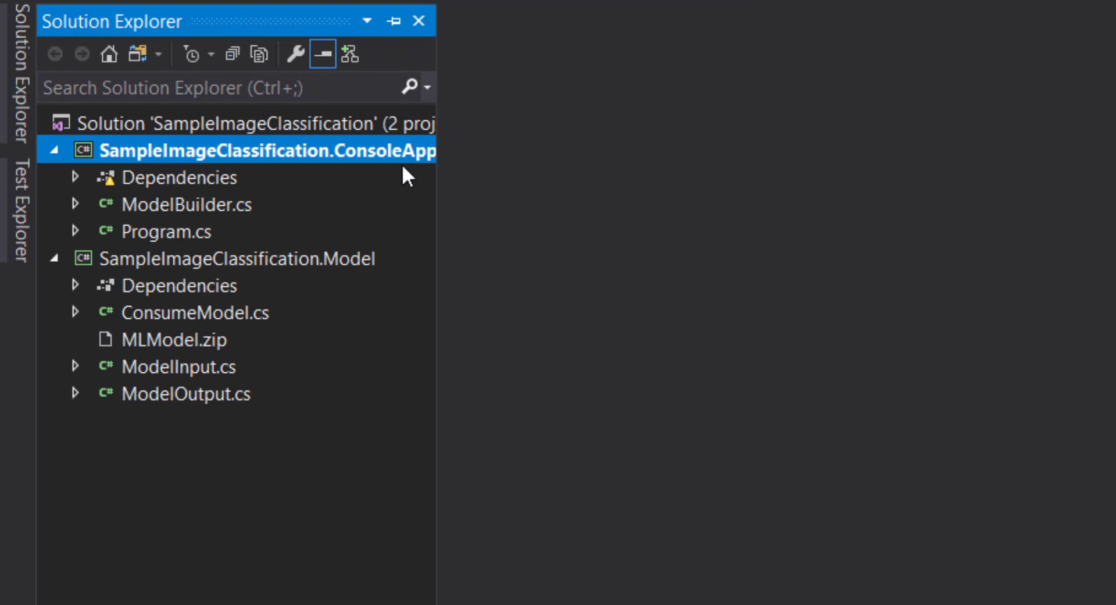
{"action": "mouse_move", "coordinate": [292, 303]}
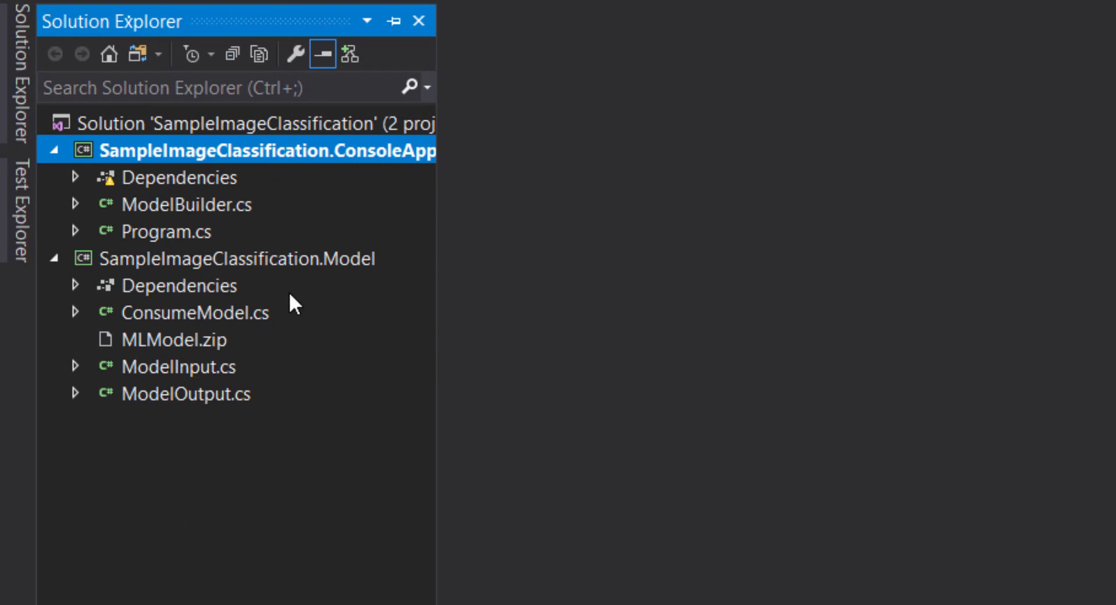
Open ModelBuilder.cs from the ConsoleApp project and scroll through the training code.
{"action": "left_click", "coordinate": [188, 204]}
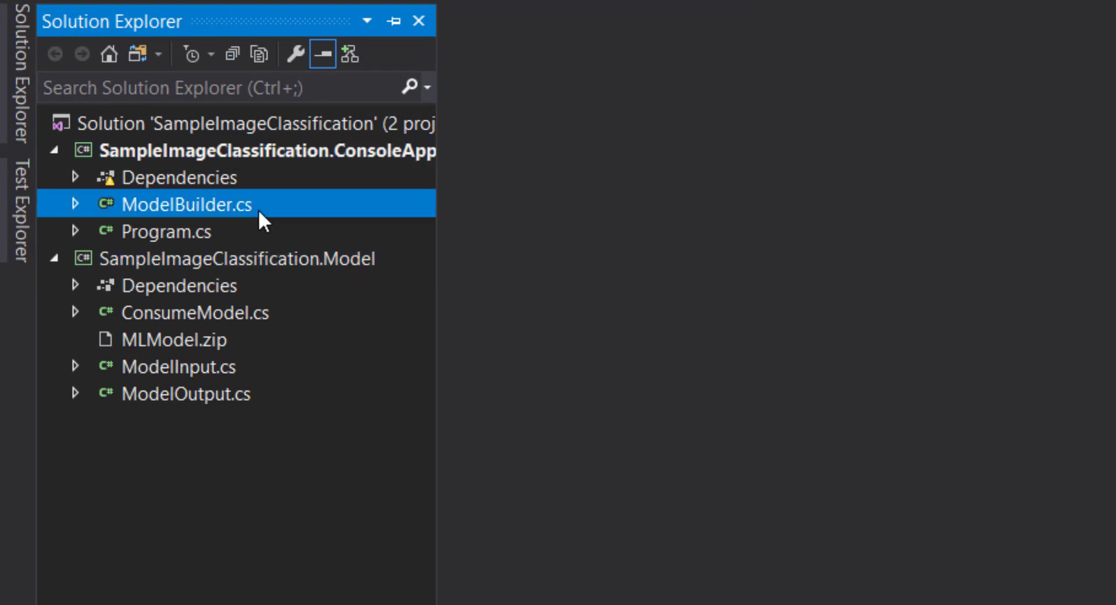
{"action": "double_click", "coordinate": [185, 204]}
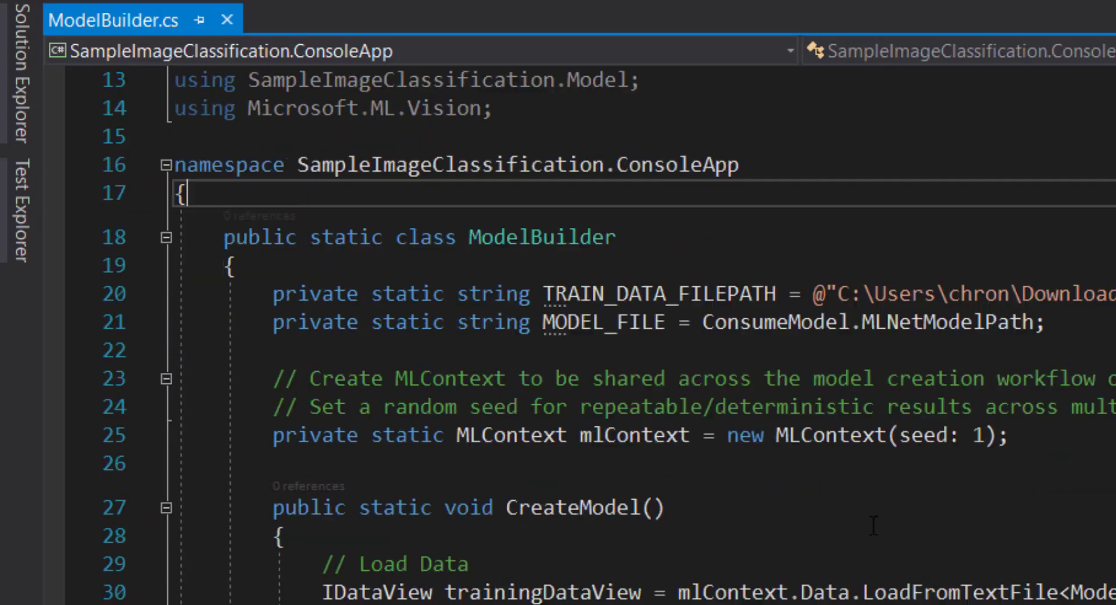
{"action": "scroll", "scroll_direction": "down", "scroll_amount": 3}
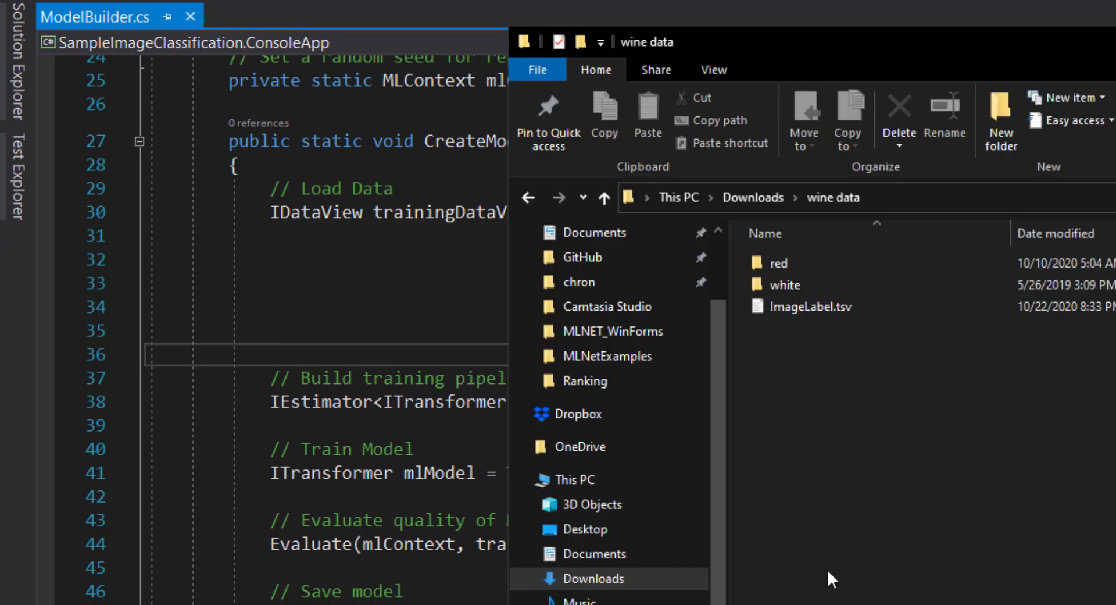
Open ImageLabel.tsv from the wine data folder to view the labels.
{"action": "left_click", "coordinate": [810, 306]}
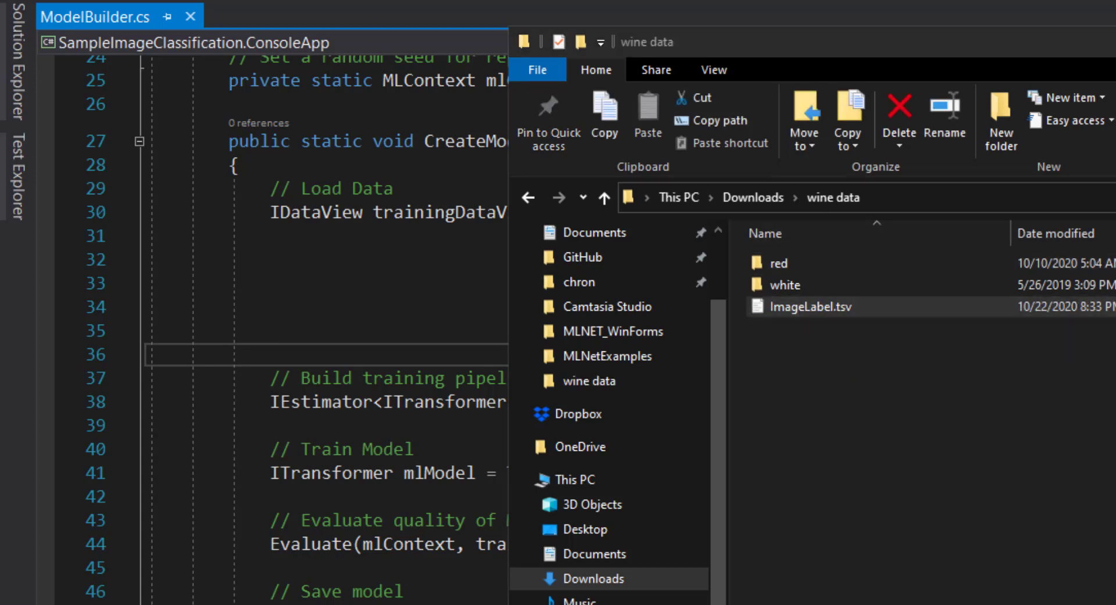
{"action": "double_click", "coordinate": [811, 306]}
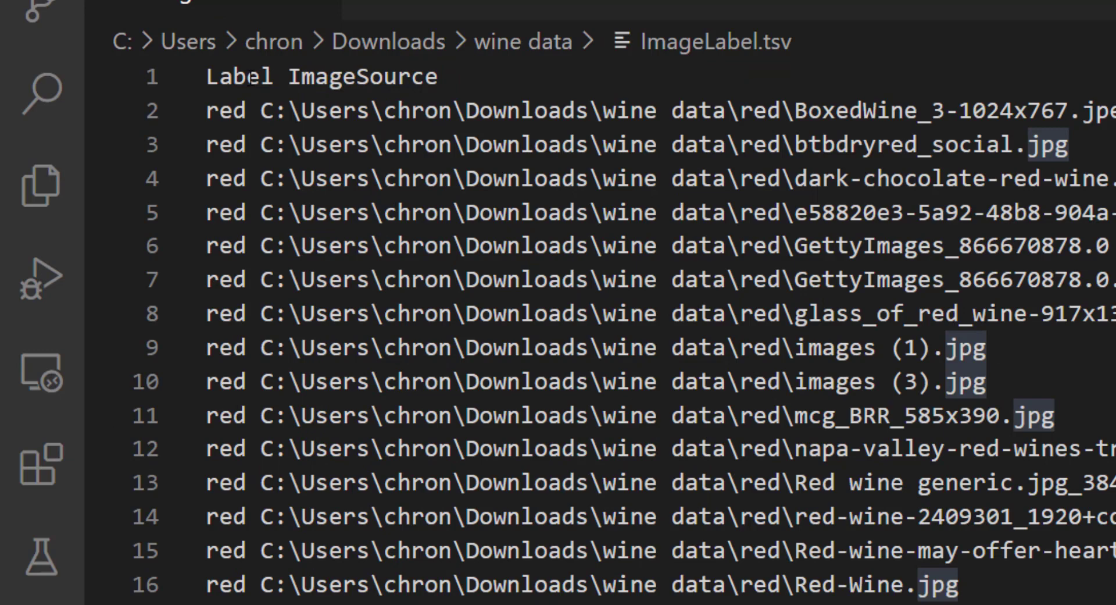
{"action": "double_click", "coordinate": [361, 77]}
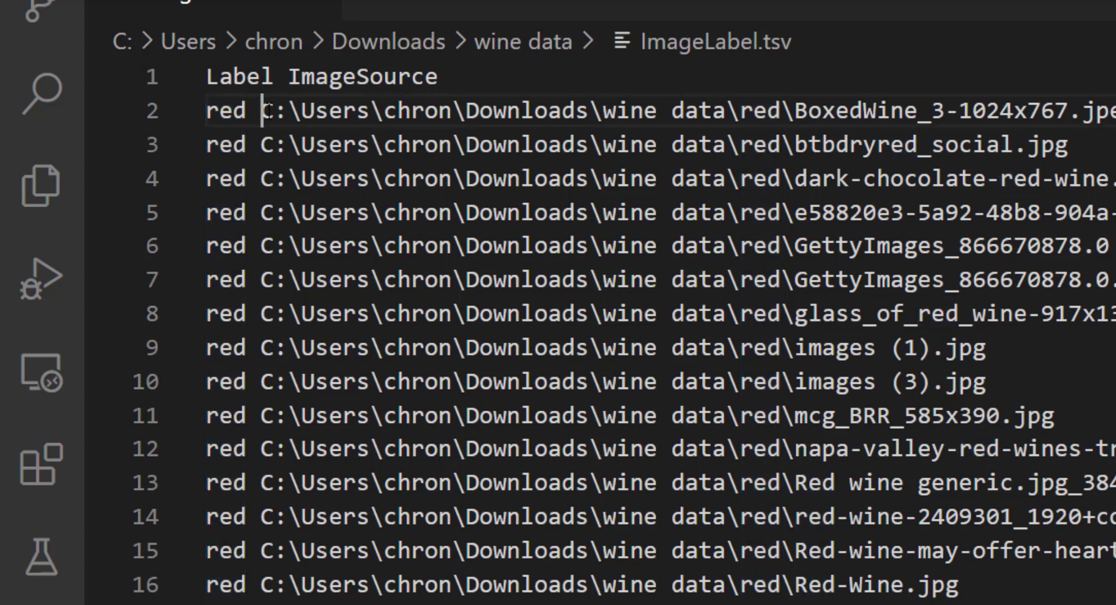
{"action": "double_click", "coordinate": [629, 111]}
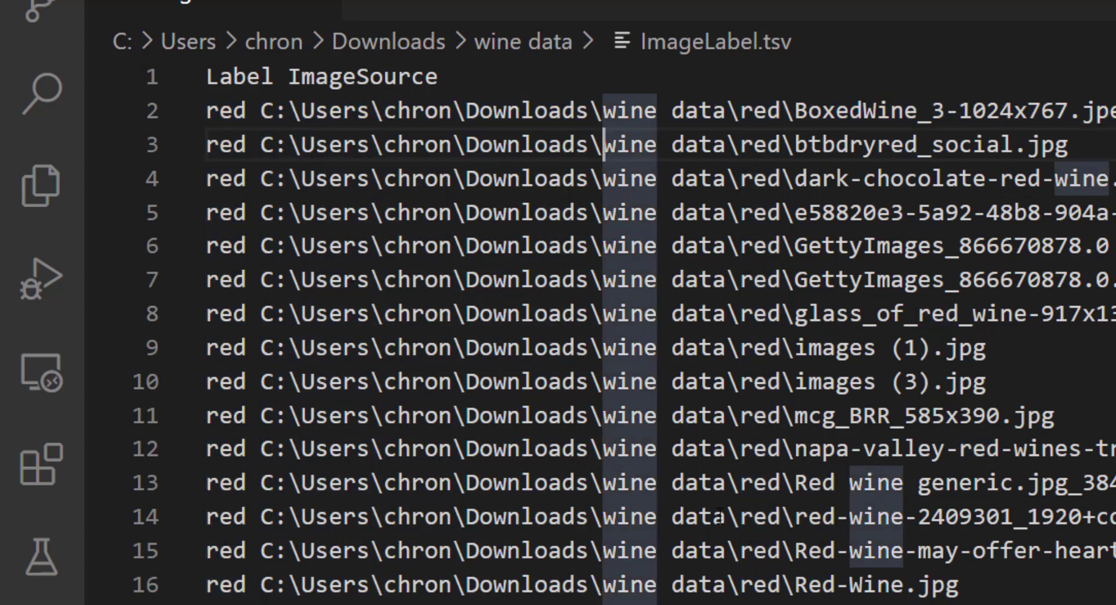
{"action": "scroll", "scroll_direction": "down", "scroll_amount": 3}
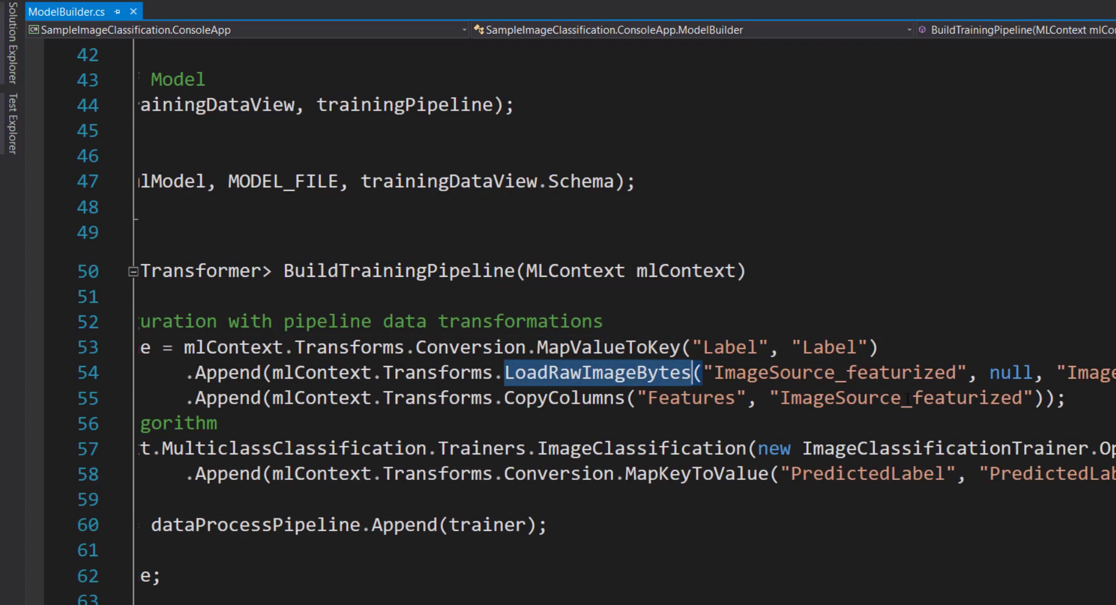
{"action": "double_click", "coordinate": [899, 398]}
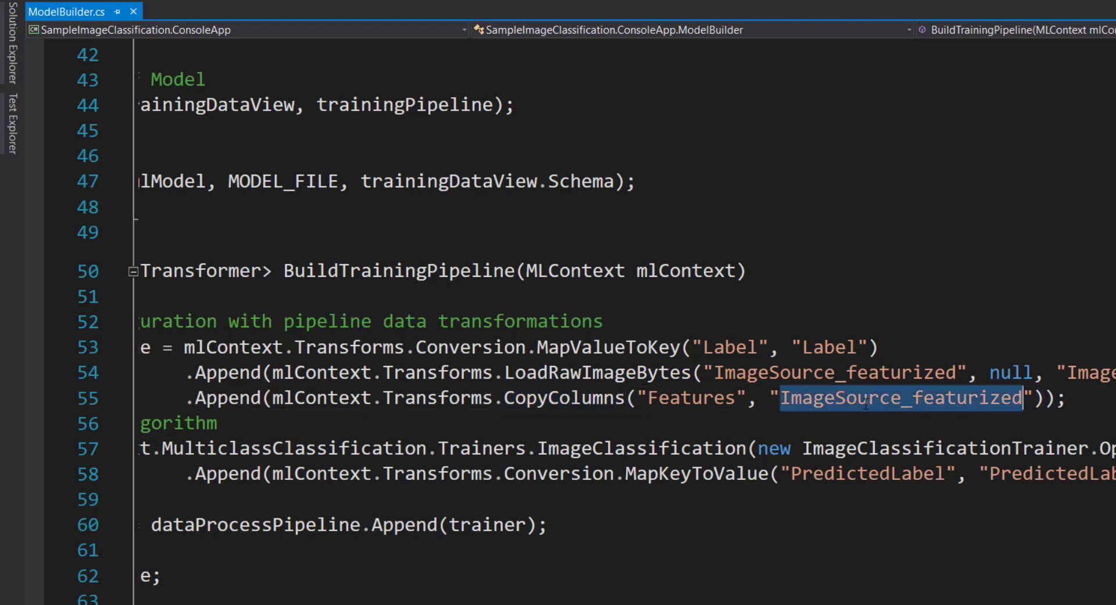
{"action": "double_click", "coordinate": [689, 398]}
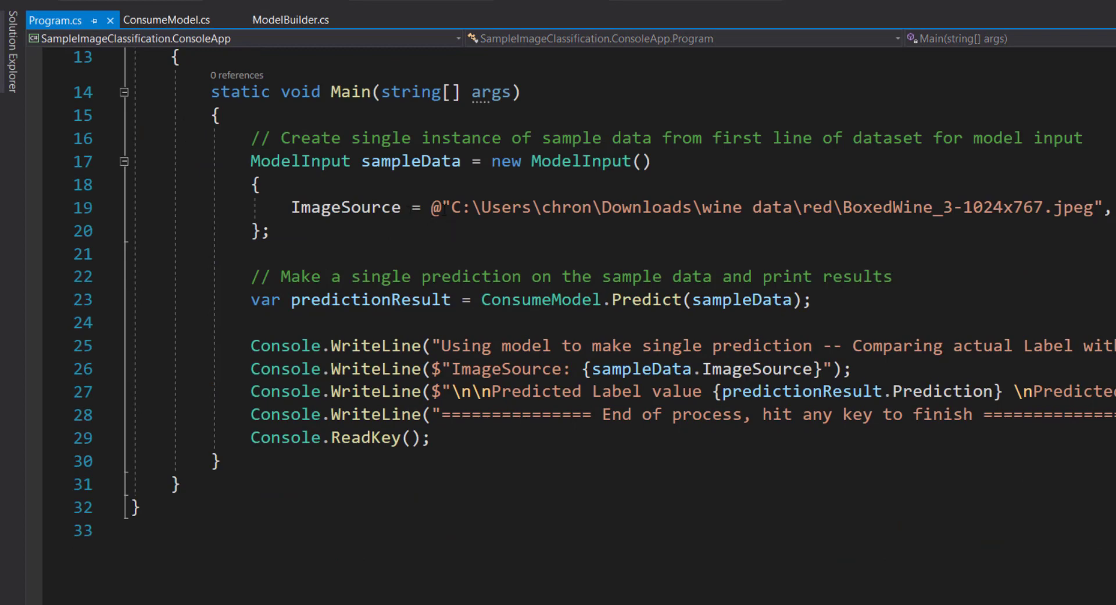
Highlight the BoxedWine sample input lines in Program.cs's Main method.
{"action": "left_click", "coordinate": [274, 231]}
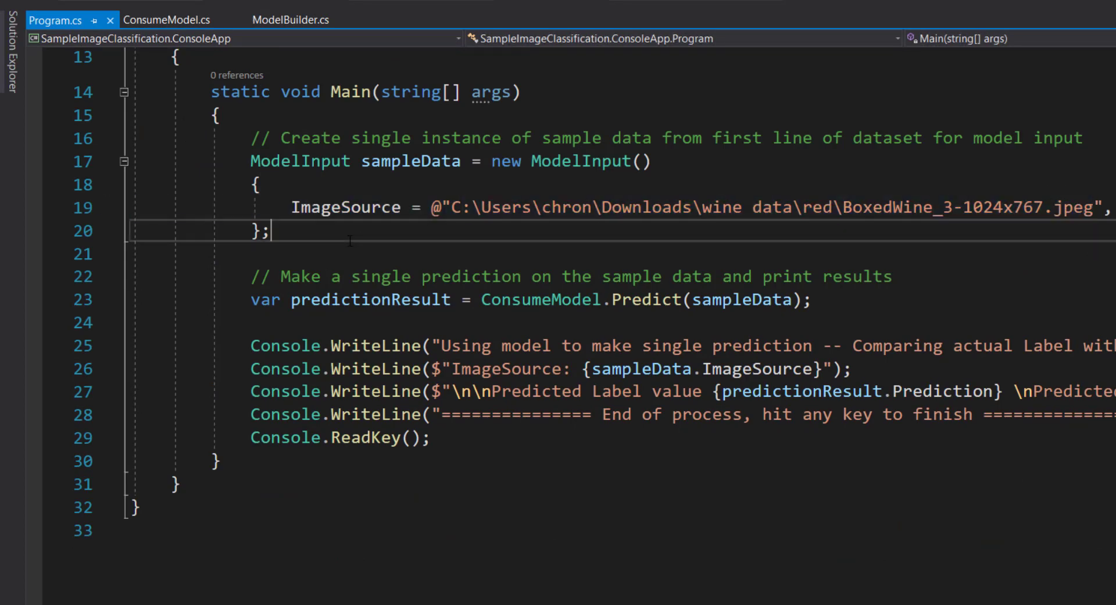
{"action": "triple_click", "coordinate": [580, 299]}
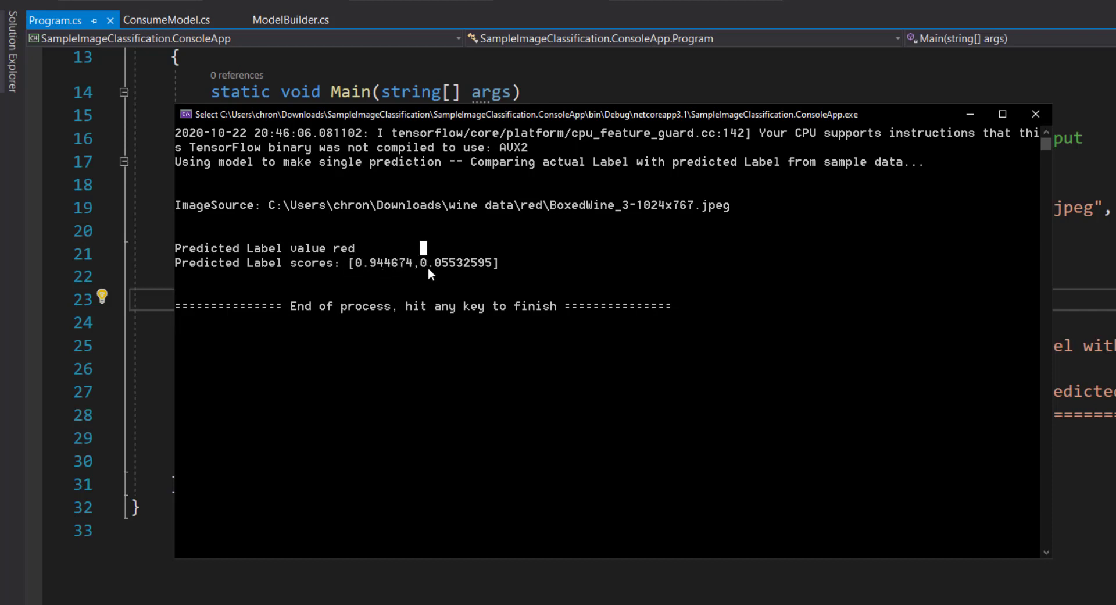
Read the predicted label red and its scores, then close the output window.
{"action": "double_click", "coordinate": [458, 263]}
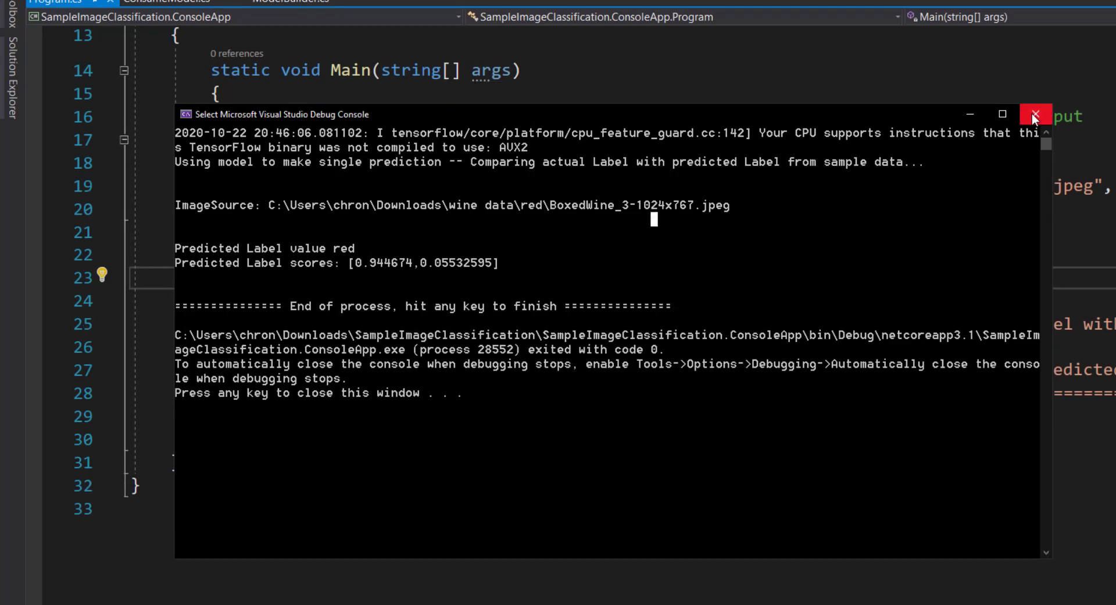
{"action": "left_click", "coordinate": [1038, 114]}
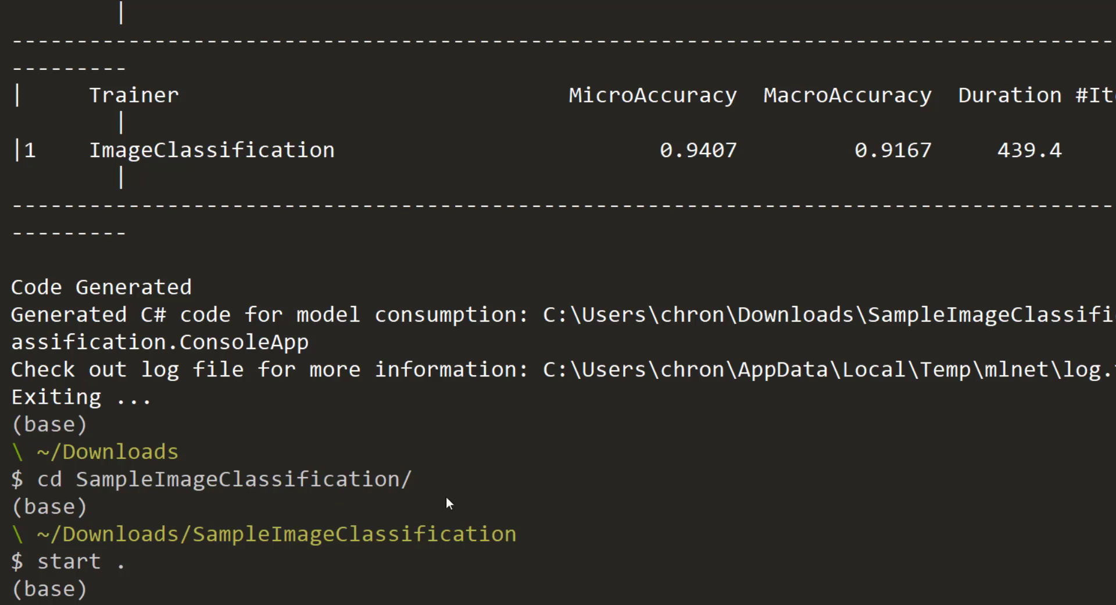
{"action": "mouse_move", "coordinate": [587, 437]}
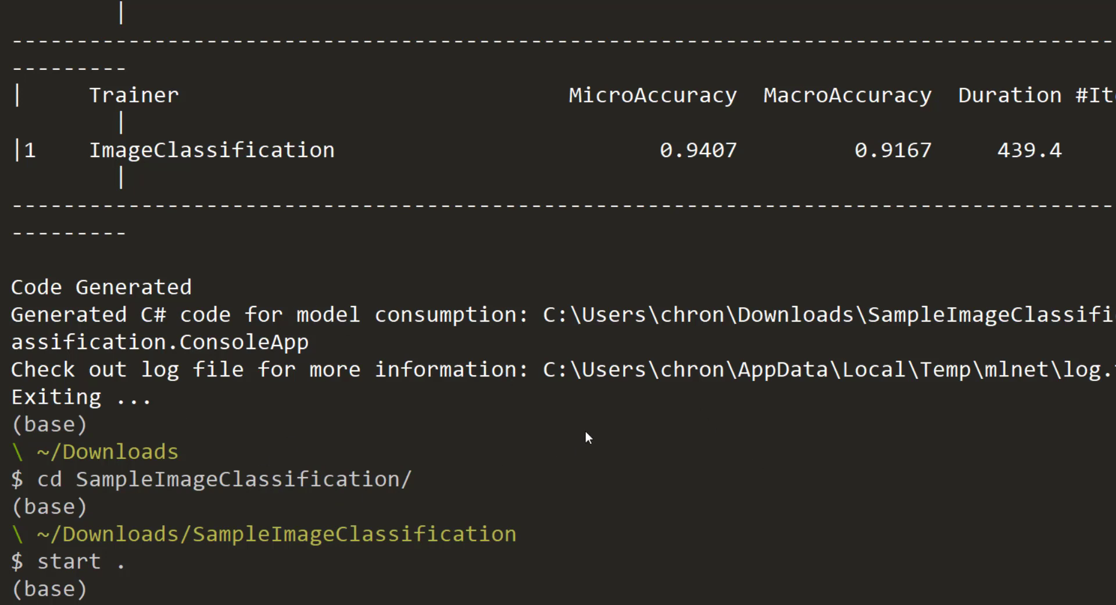
{"action": "mouse_move", "coordinate": [405, 349]}
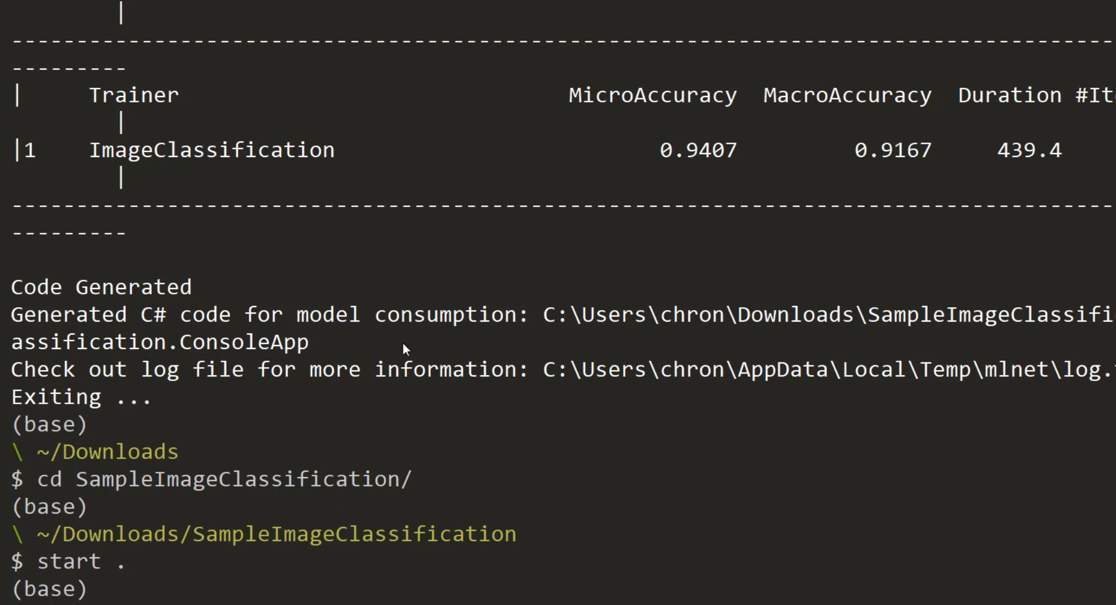
{"action": "mouse_move", "coordinate": [457, 374]}
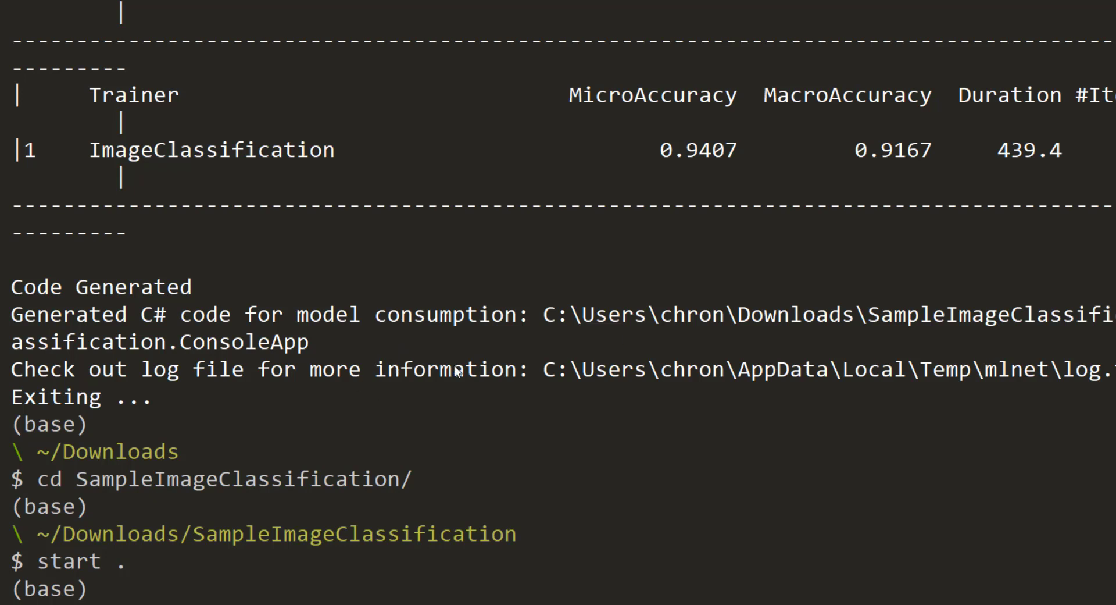
{"action": "mouse_move", "coordinate": [550, 359]}
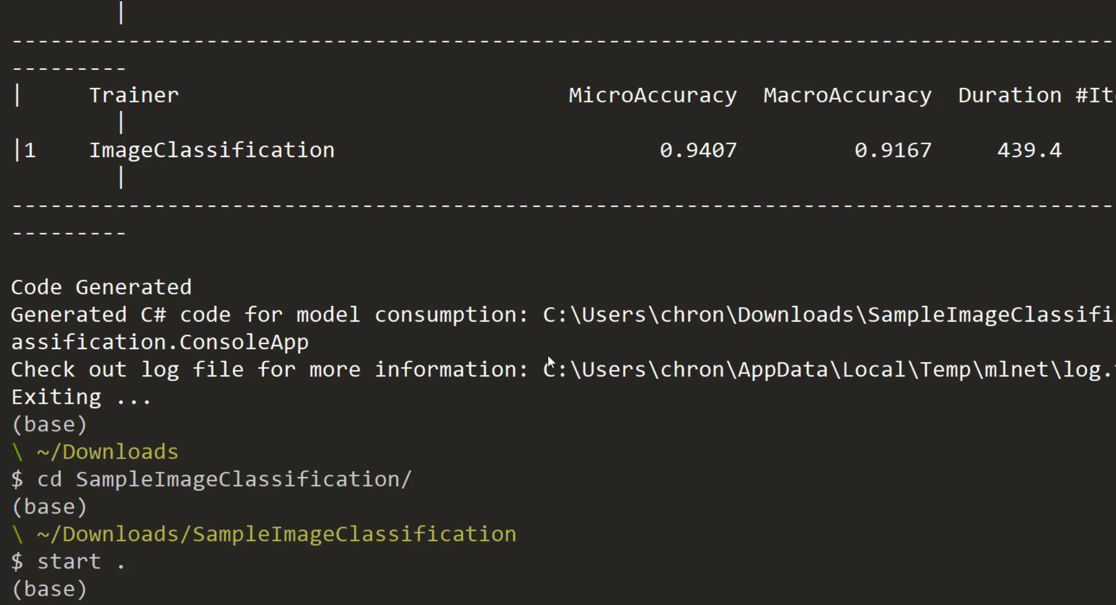
{"action": "mouse_move", "coordinate": [570, 432]}
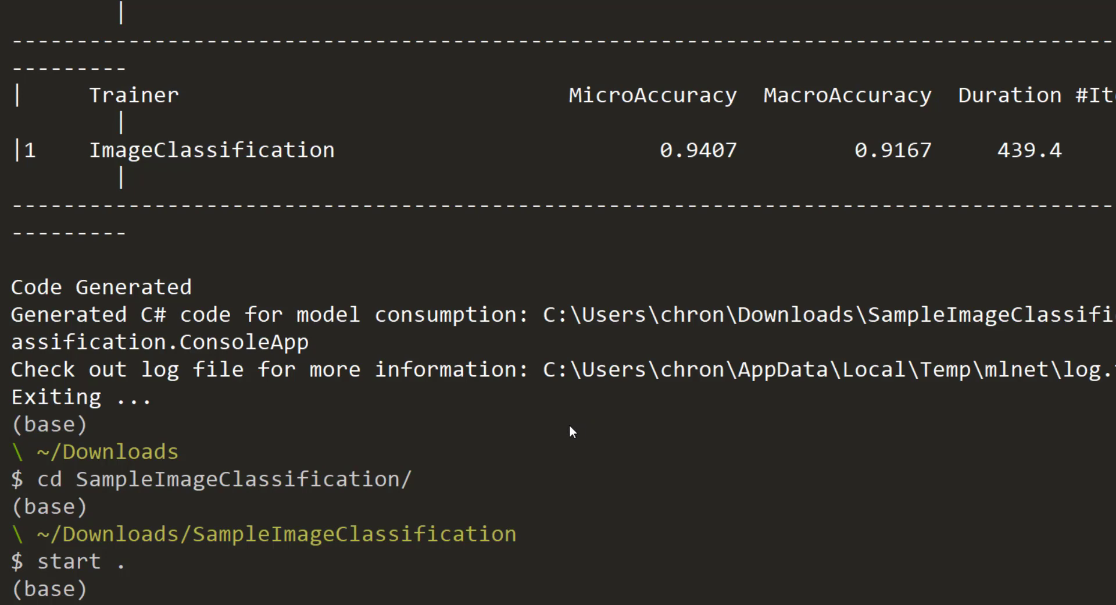